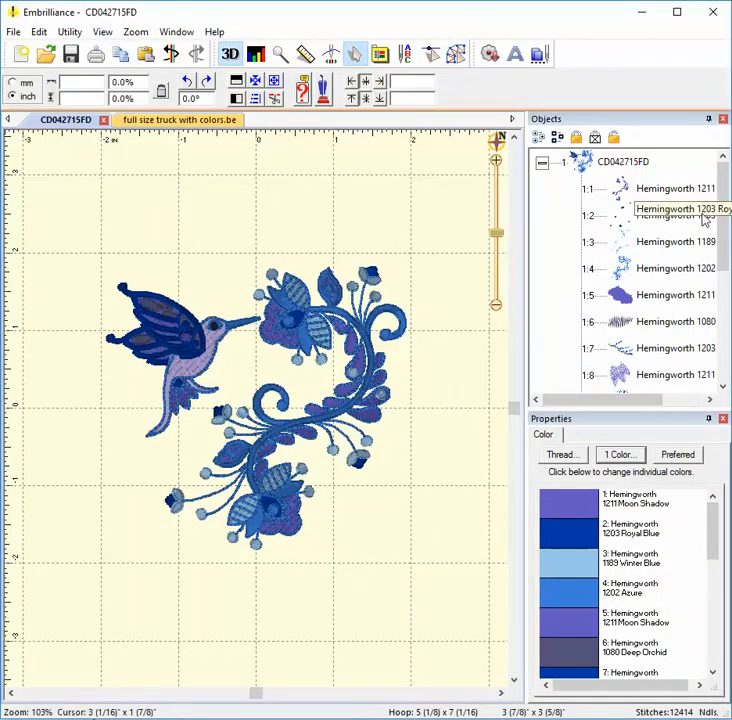
# Tick 'Print with a realistic rendering' on the Printing page of Preferences.
pyautogui.scroll(-3)
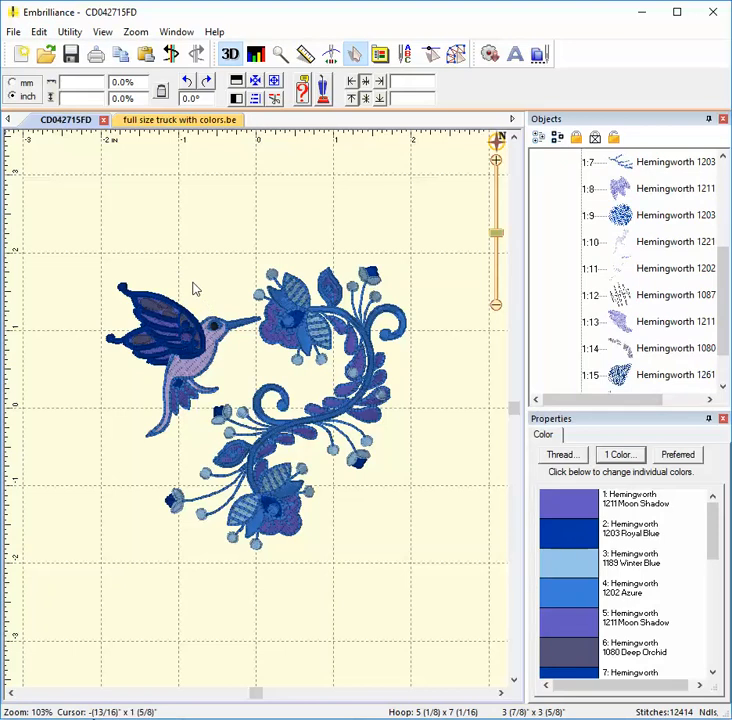
pyautogui.moveTo(438, 342)
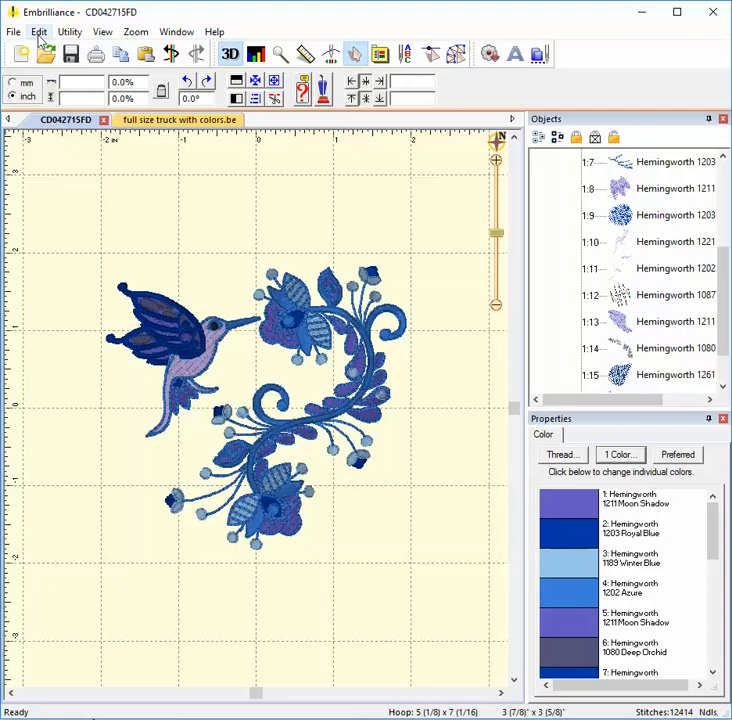
pyautogui.click(39, 31)
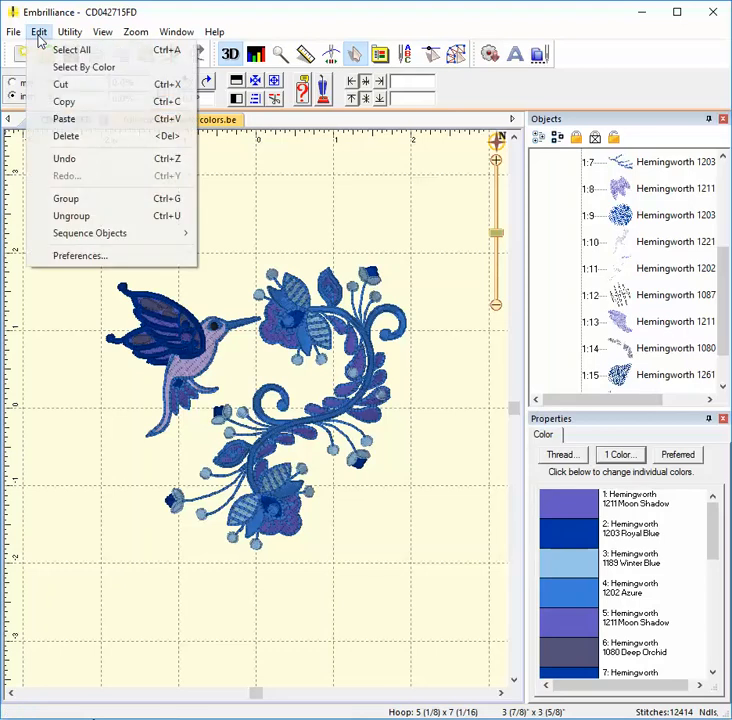
pyautogui.click(79, 255)
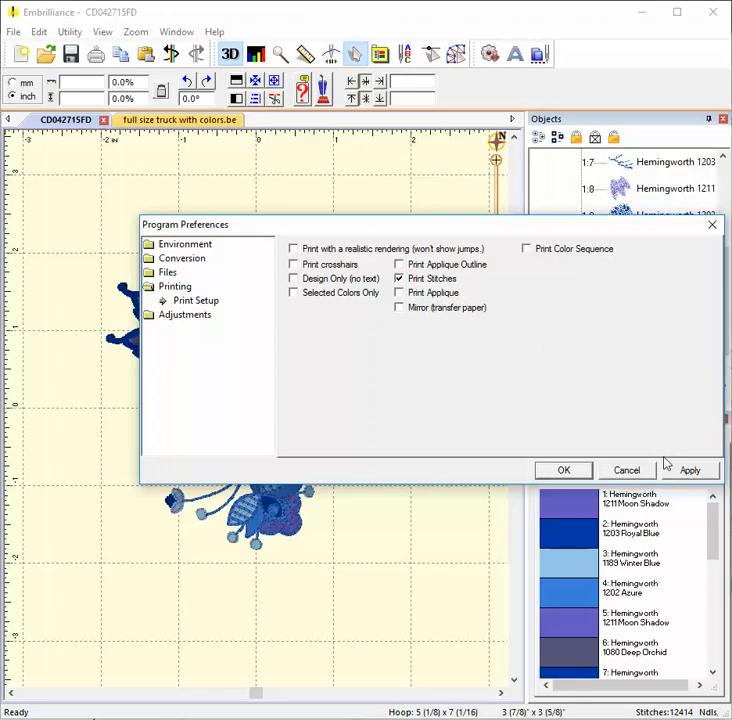
pyautogui.moveTo(338, 314)
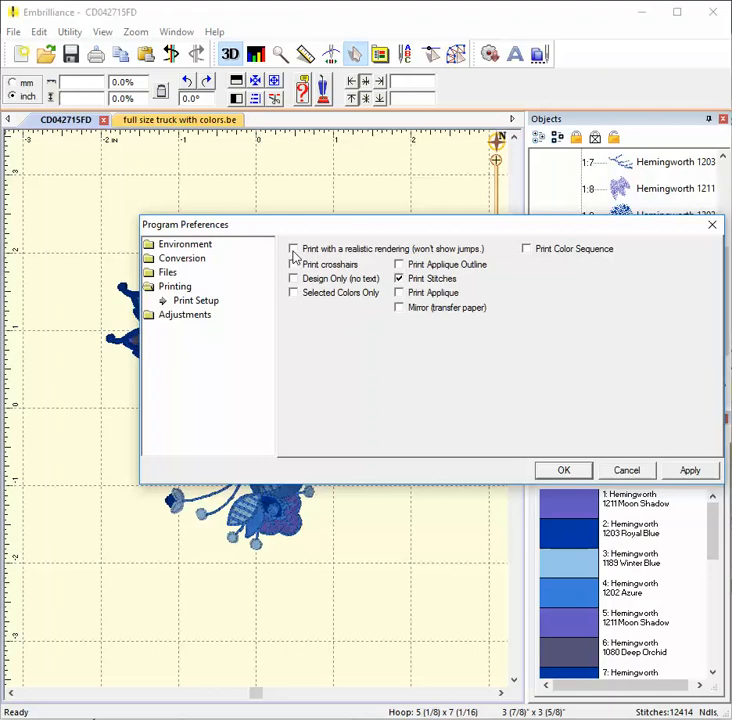
pyautogui.click(293, 249)
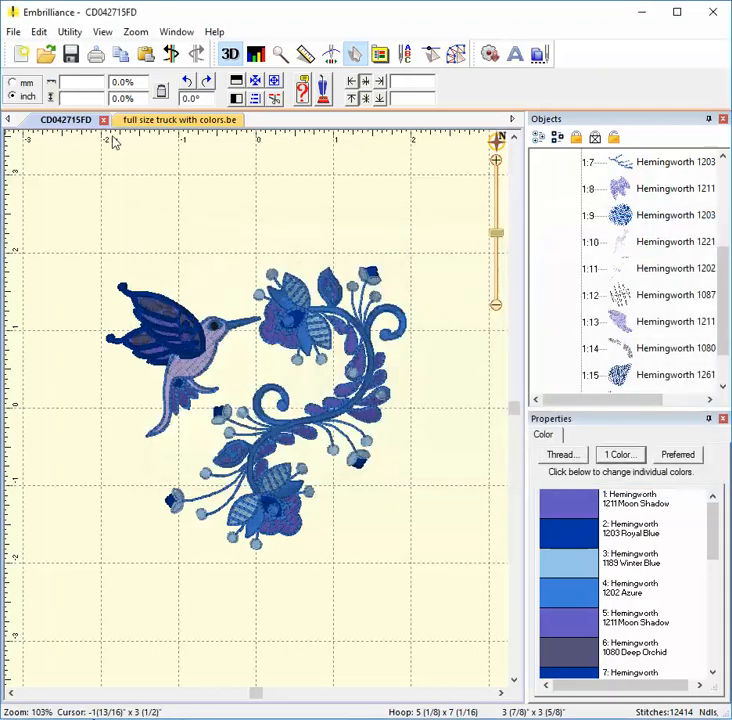
# Print-preview the realistically rendered hummingbird design, then close the preview.
pyautogui.click(14, 31)
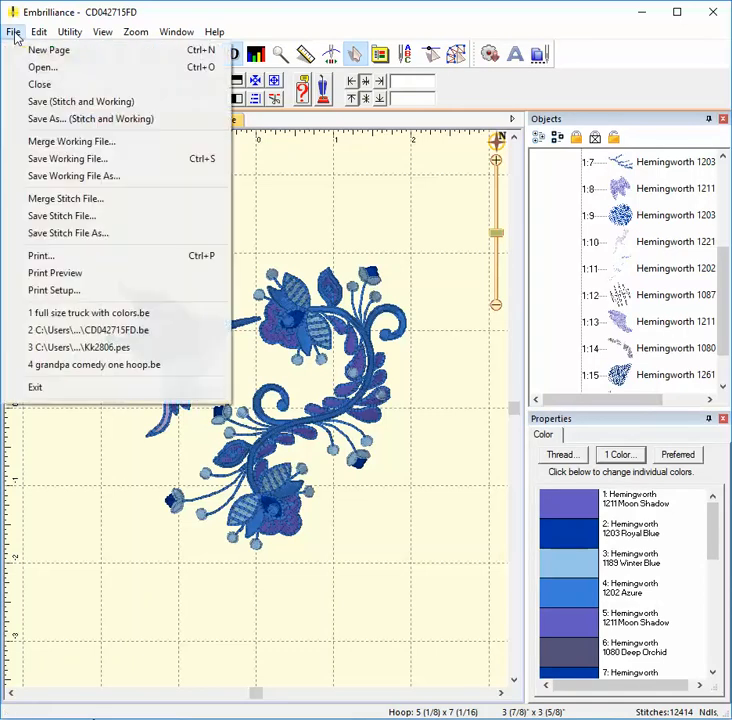
pyautogui.moveTo(55, 273)
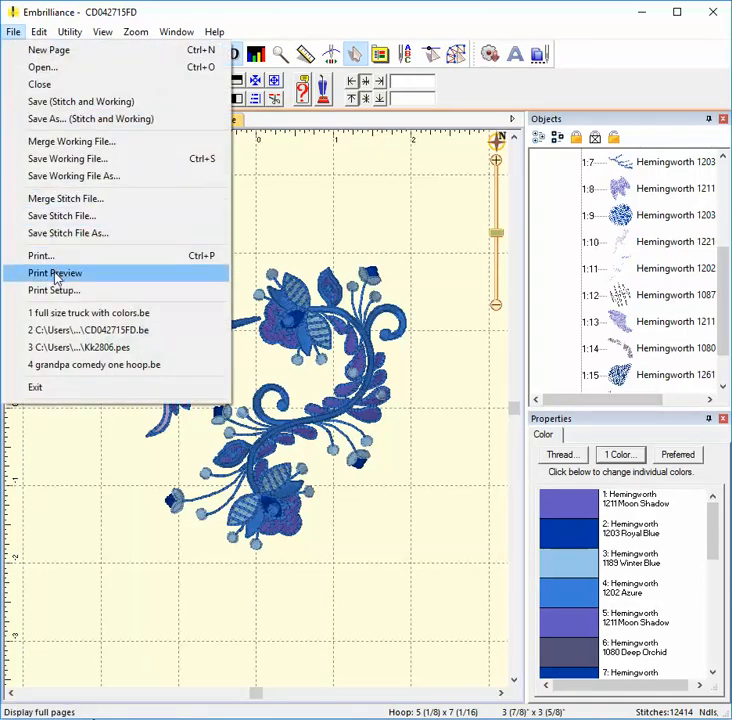
pyautogui.click(55, 273)
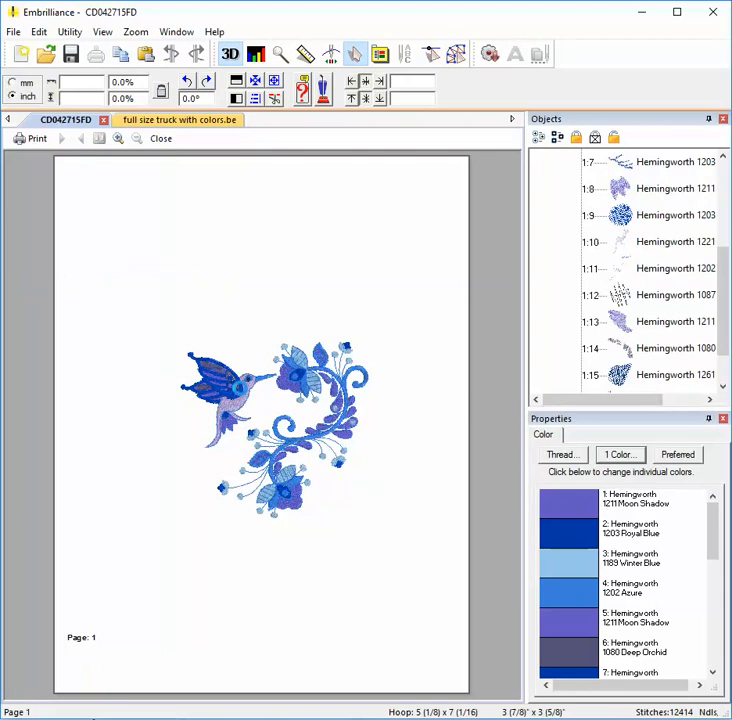
pyautogui.click(118, 138)
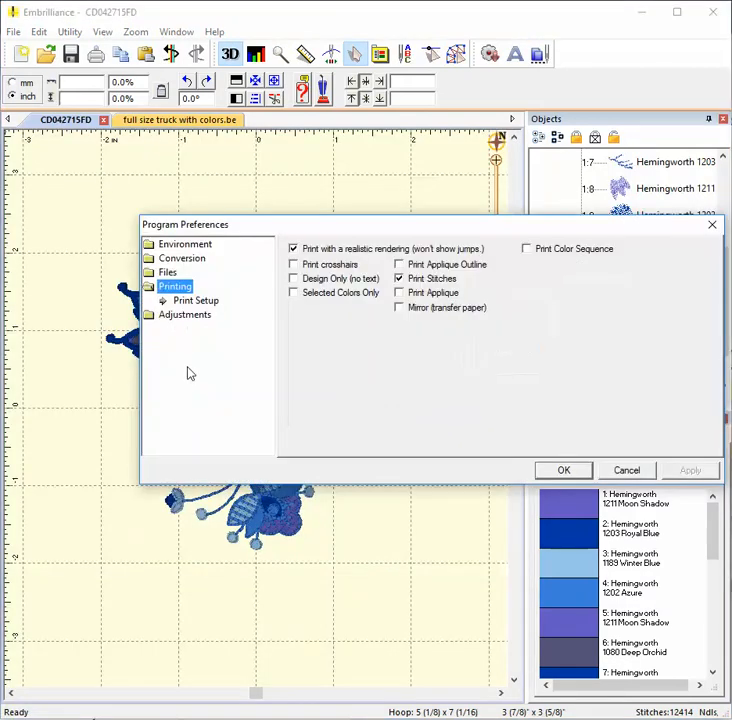
pyautogui.moveTo(241, 382)
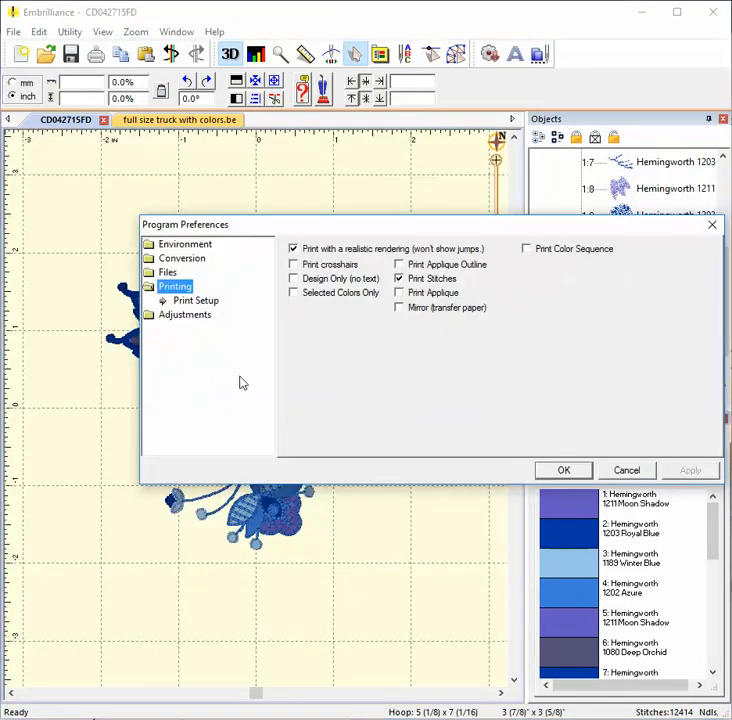
# Untick realistic rendering in the Printing preferences.
pyautogui.click(293, 248)
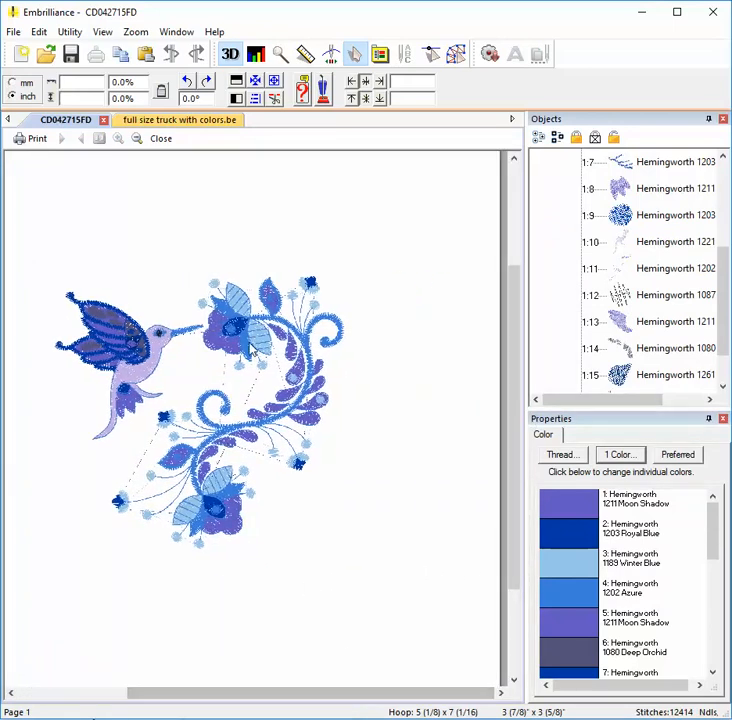
pyautogui.moveTo(232, 393)
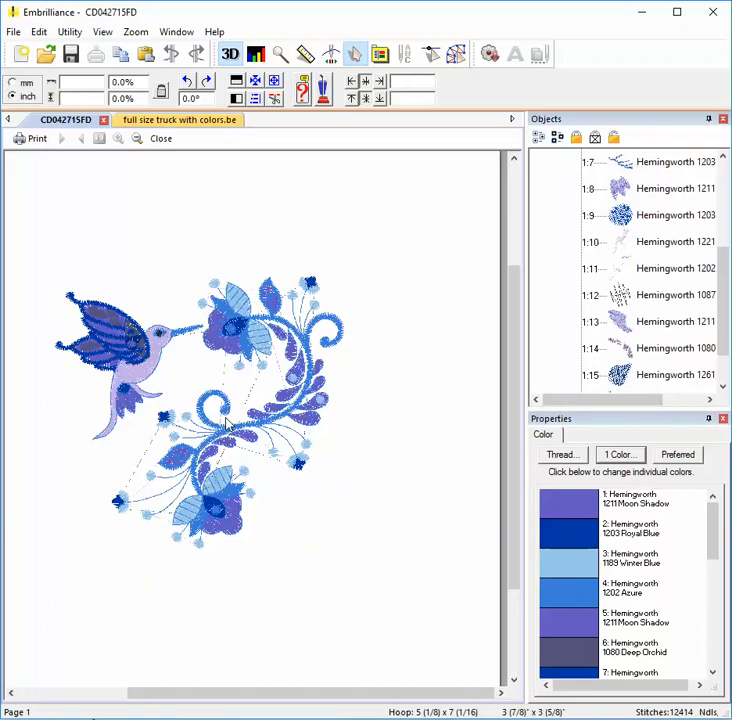
pyautogui.moveTo(228, 424)
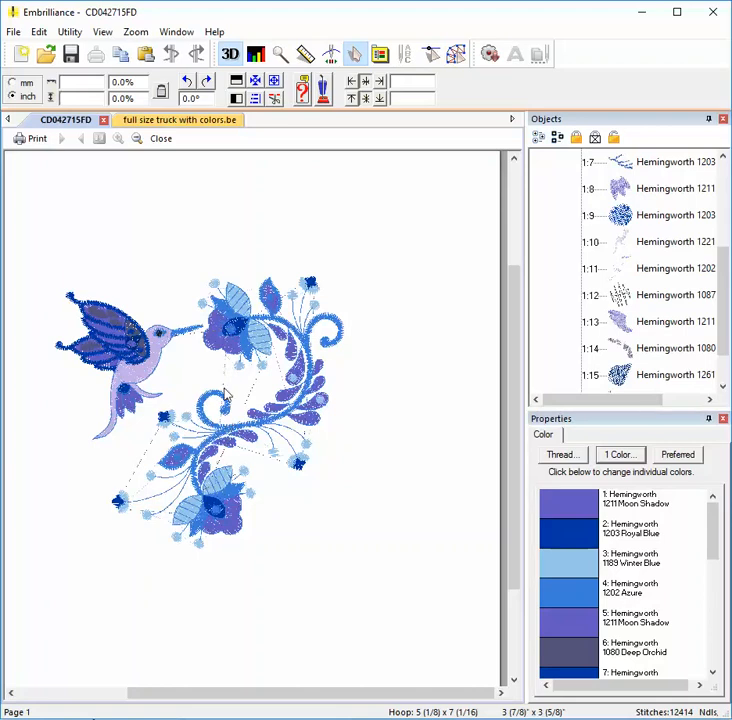
pyautogui.moveTo(235, 358)
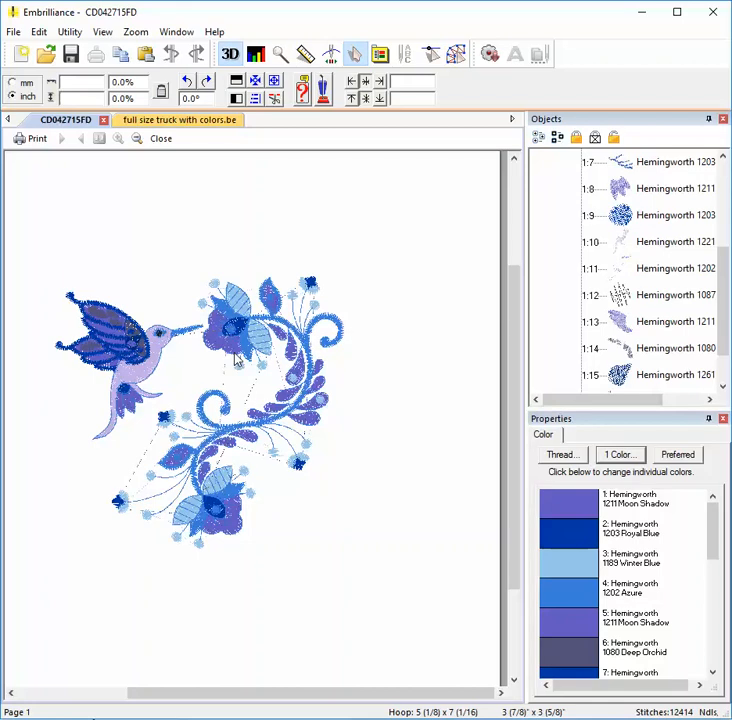
pyautogui.moveTo(226, 397)
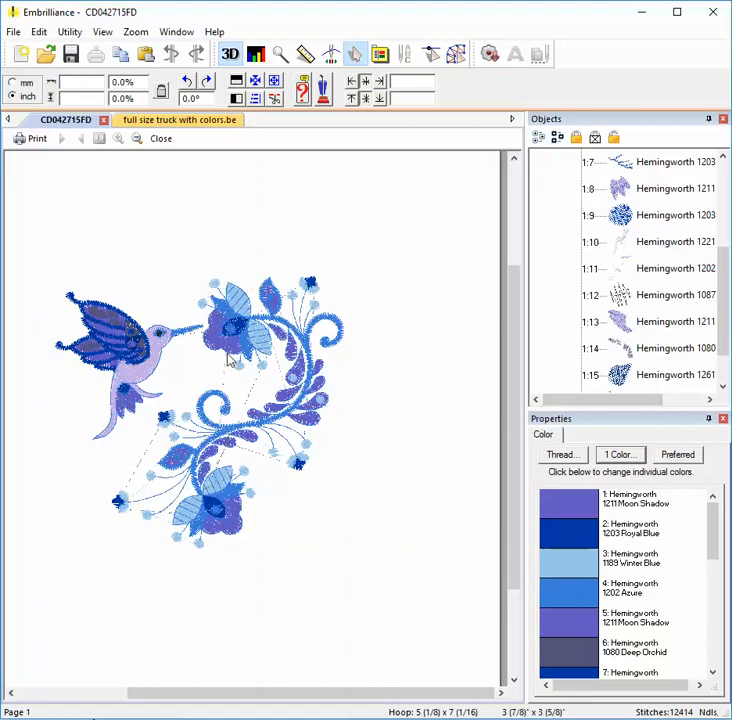
pyautogui.moveTo(223, 423)
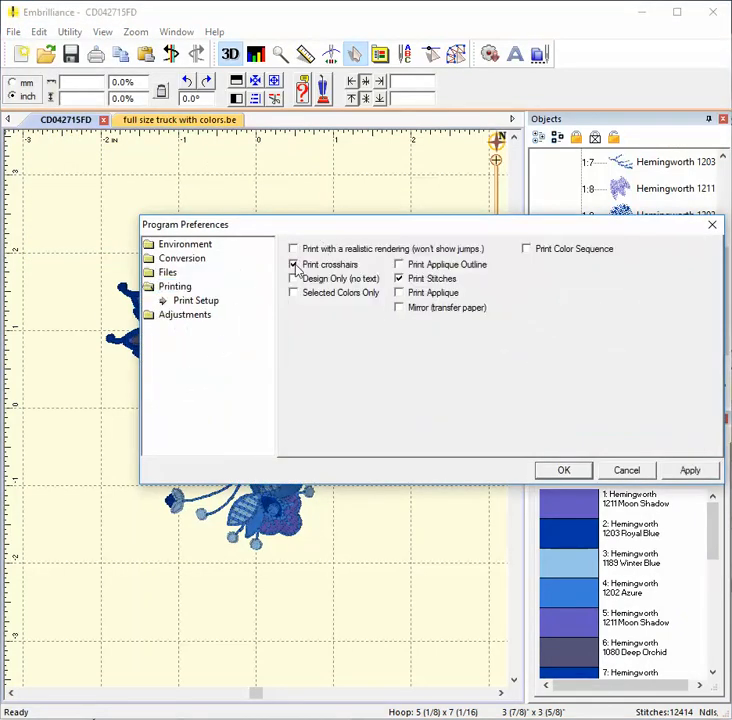
# Accept the crosshairs print settings and preview the plain-stitch hummingbird printout.
pyautogui.click(563, 470)
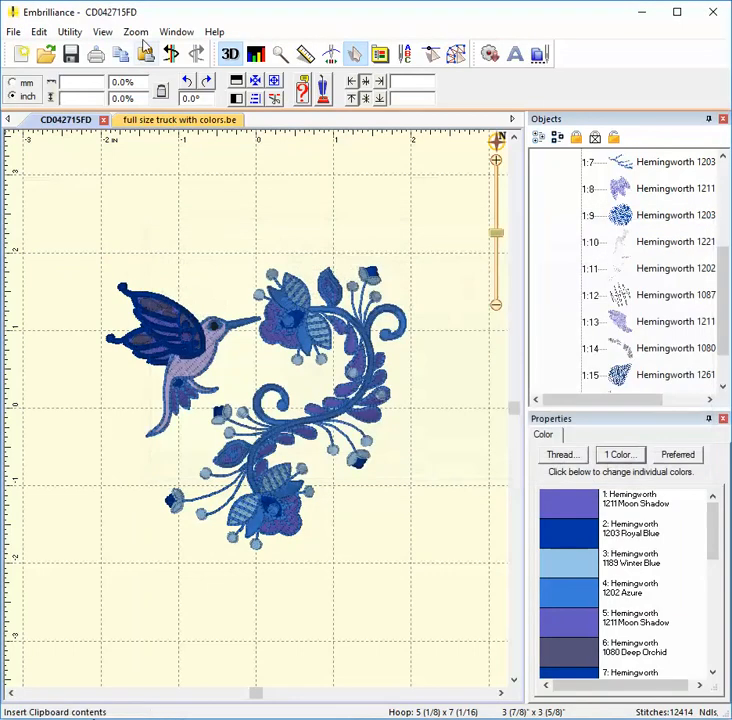
pyautogui.click(14, 31)
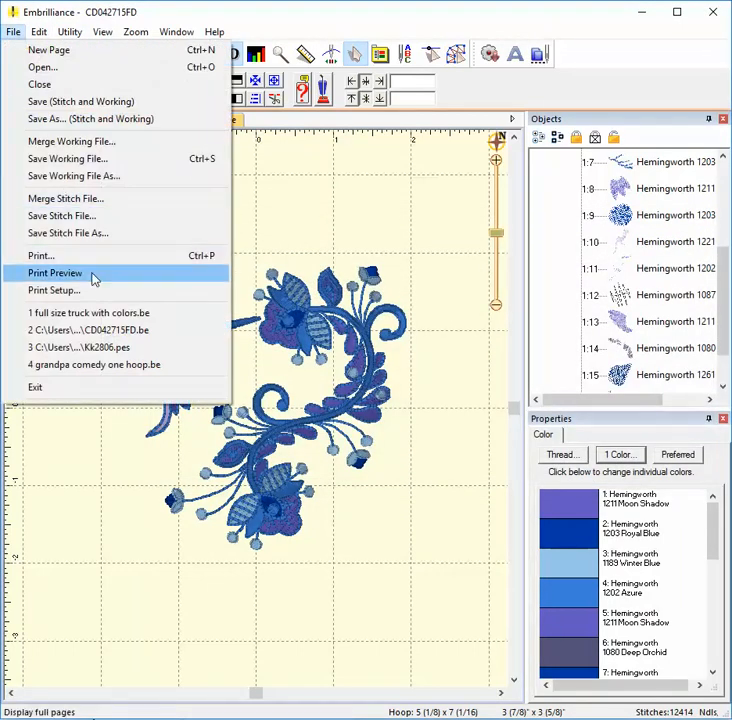
pyautogui.click(55, 272)
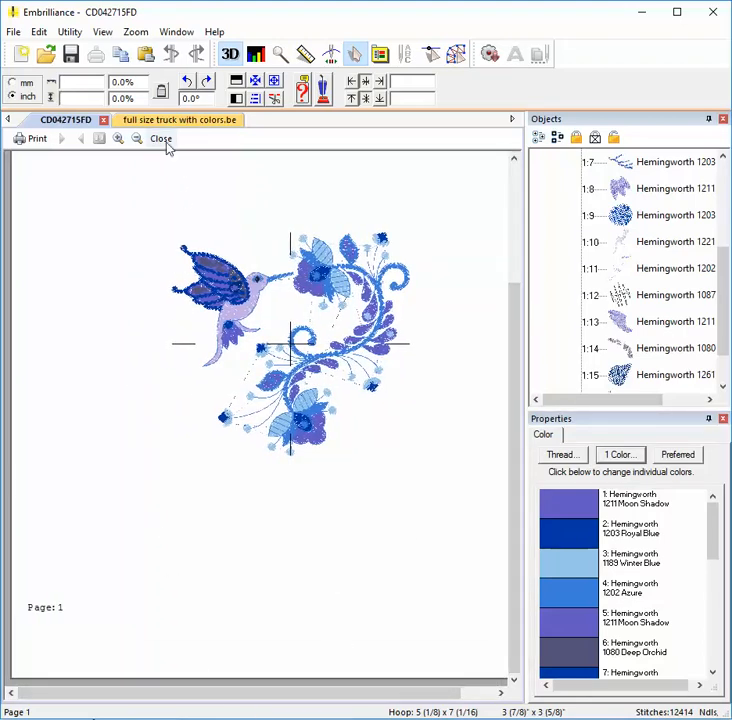
pyautogui.click(160, 138)
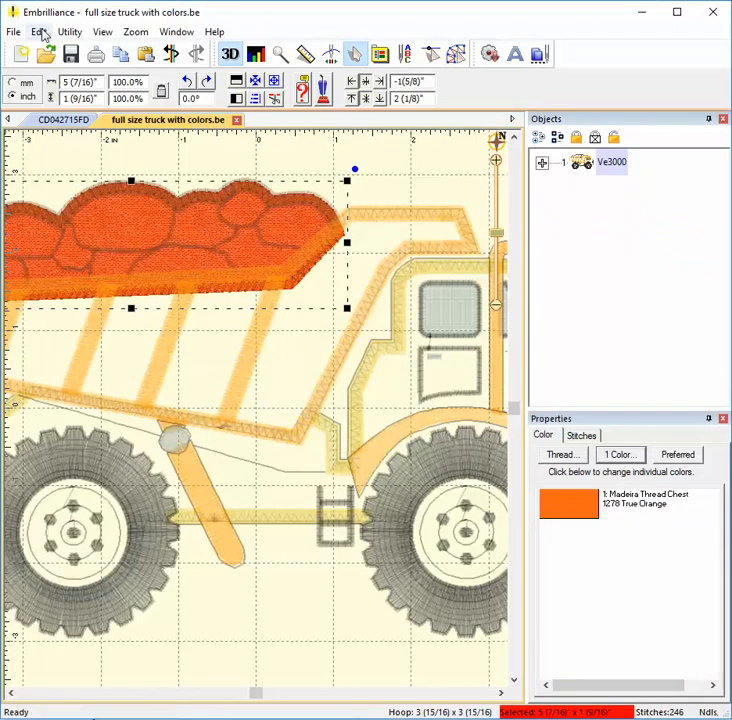
# Change a printing preference and preview the dump-bed Applique Position piece printout.
pyautogui.click(214, 31)
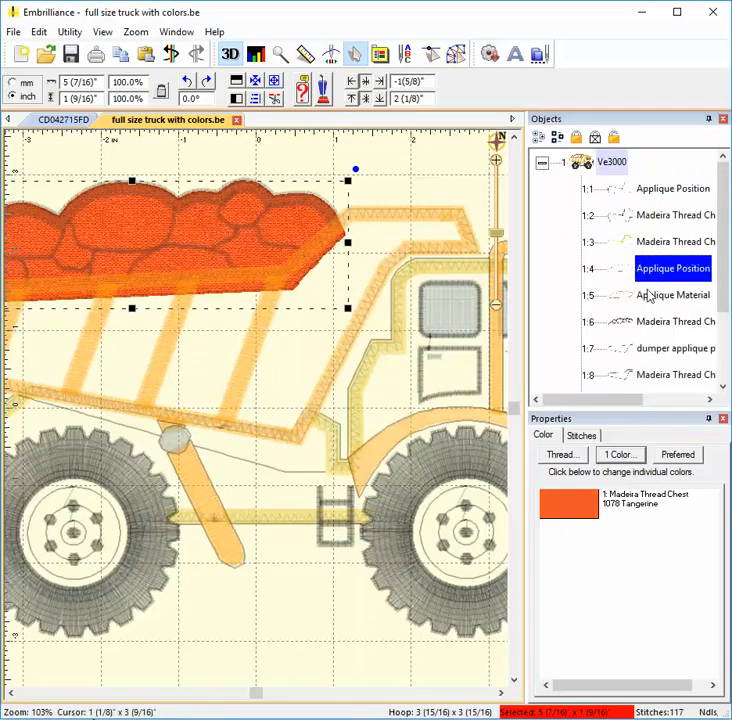
pyautogui.click(38, 31)
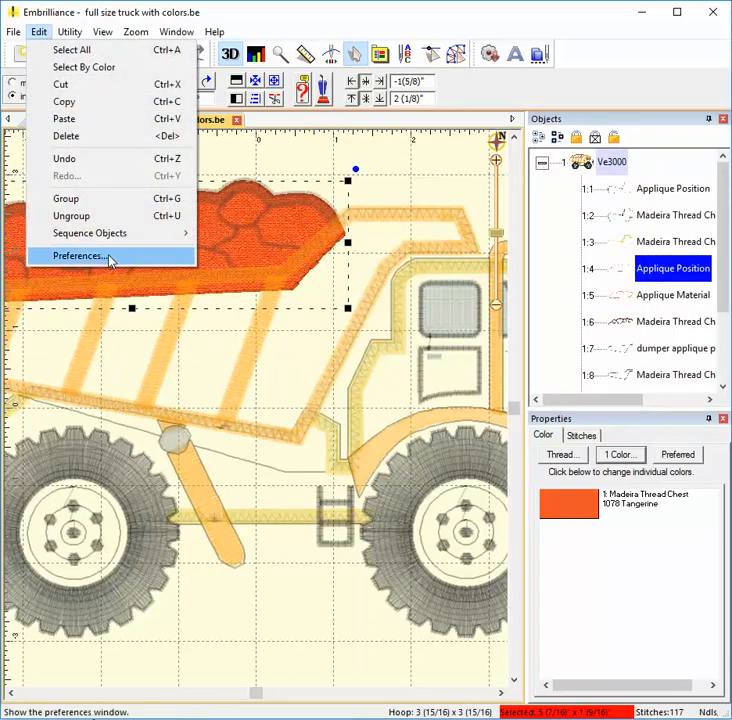
pyautogui.click(78, 256)
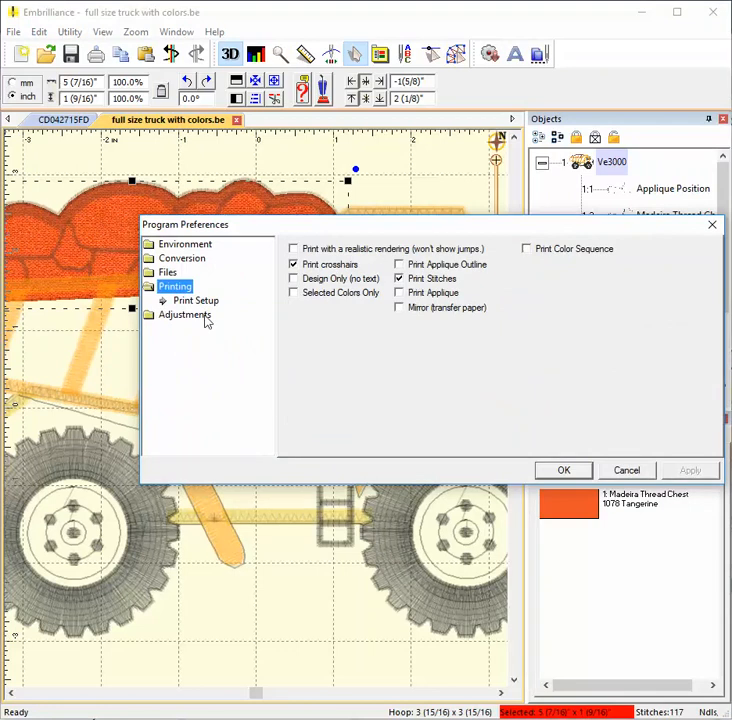
pyautogui.click(294, 292)
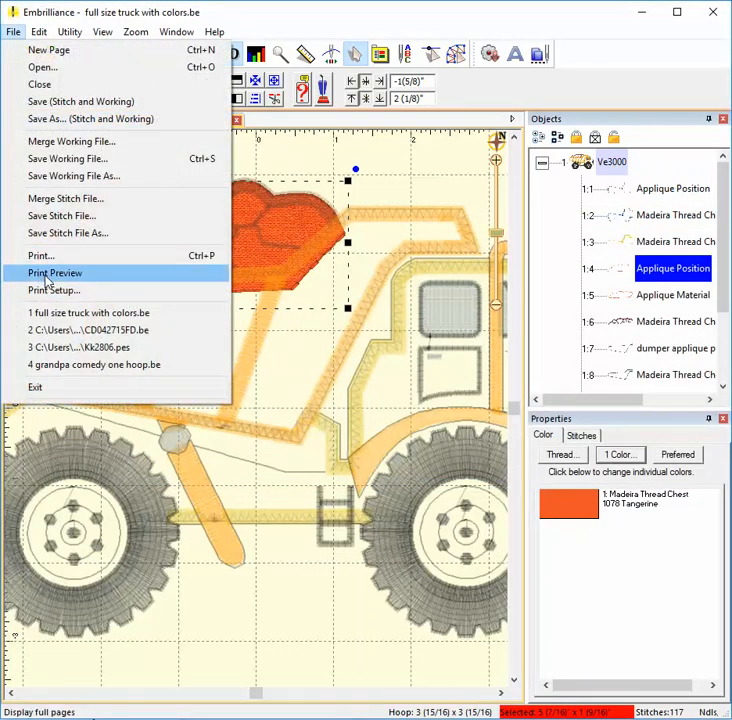
pyautogui.click(55, 272)
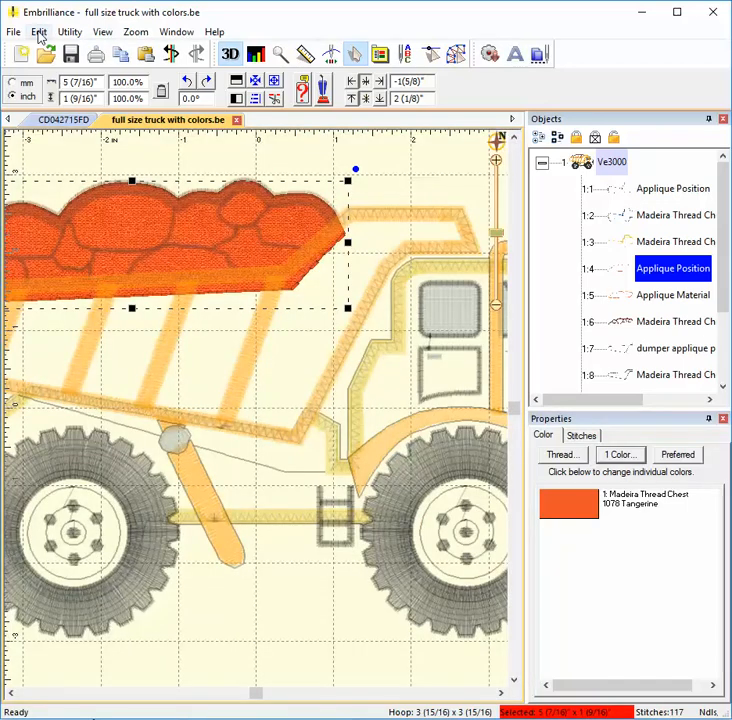
pyautogui.click(38, 31)
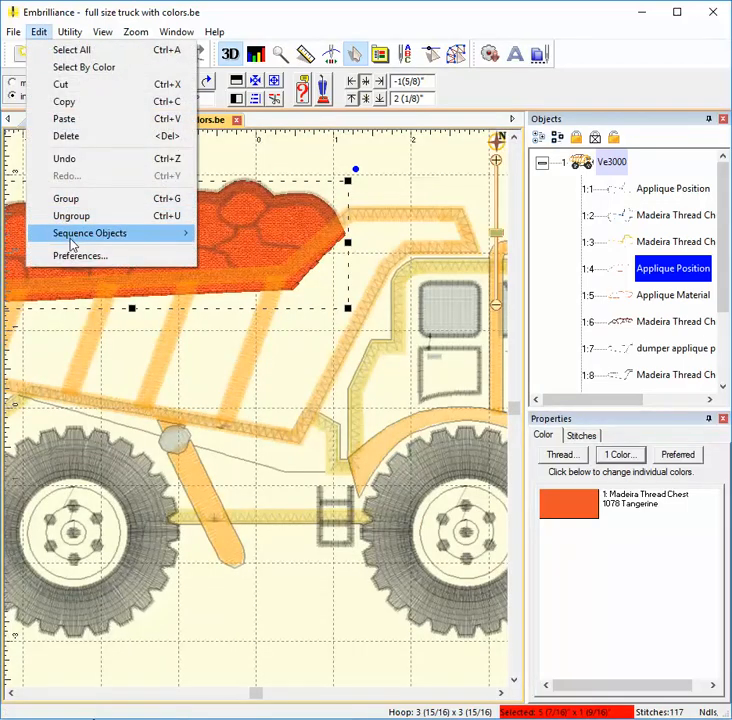
# Print selected colours and appliqué, choosing the True Orange Applique Material piece.
pyautogui.click(80, 255)
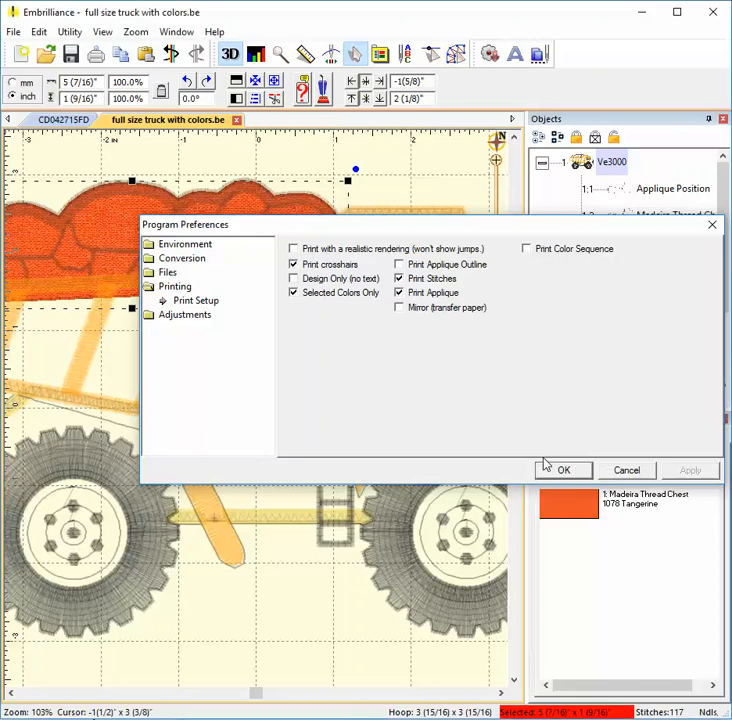
pyautogui.click(562, 470)
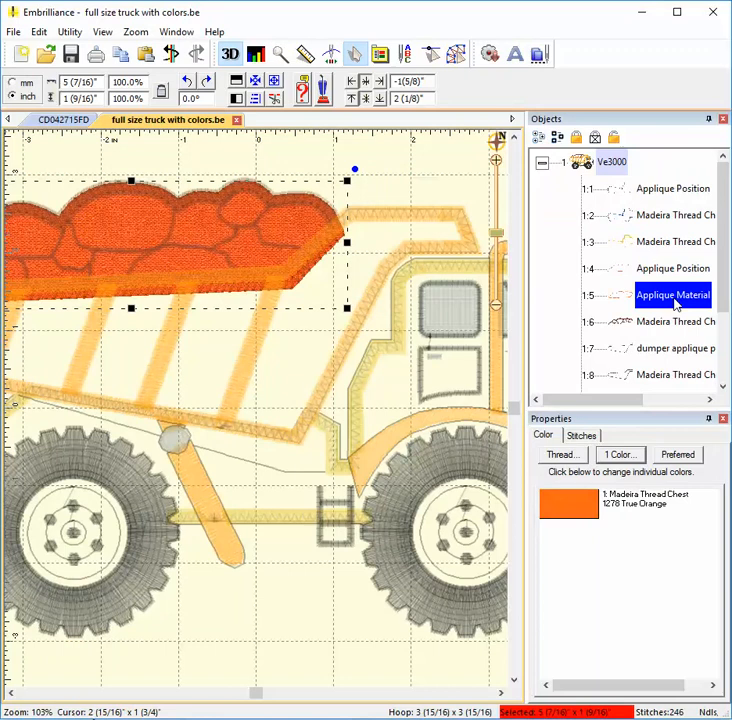
pyautogui.click(38, 31)
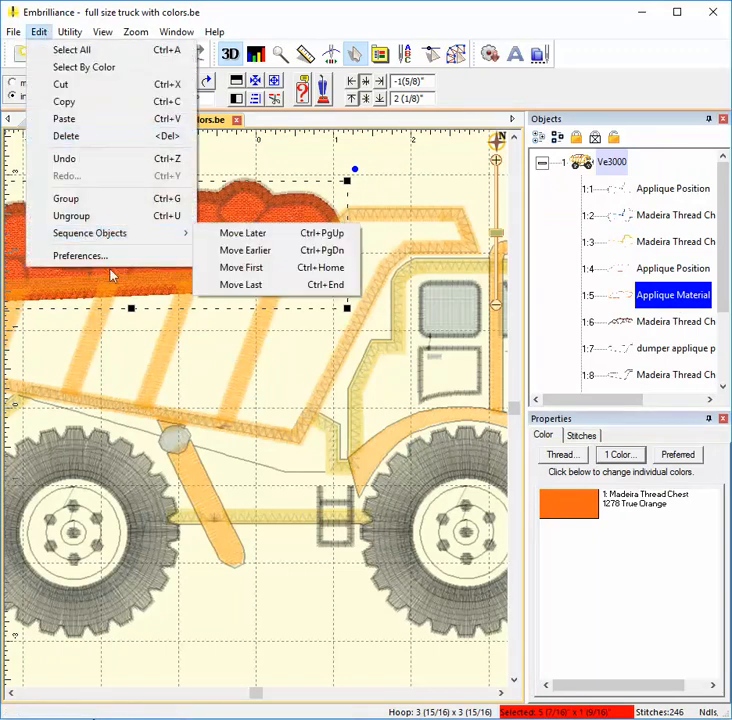
pyautogui.click(80, 255)
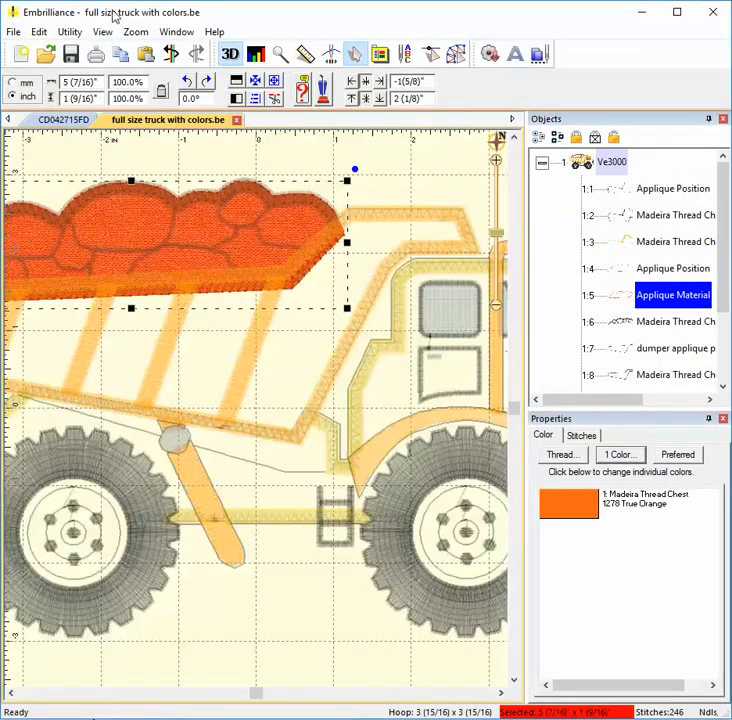
pyautogui.click(38, 31)
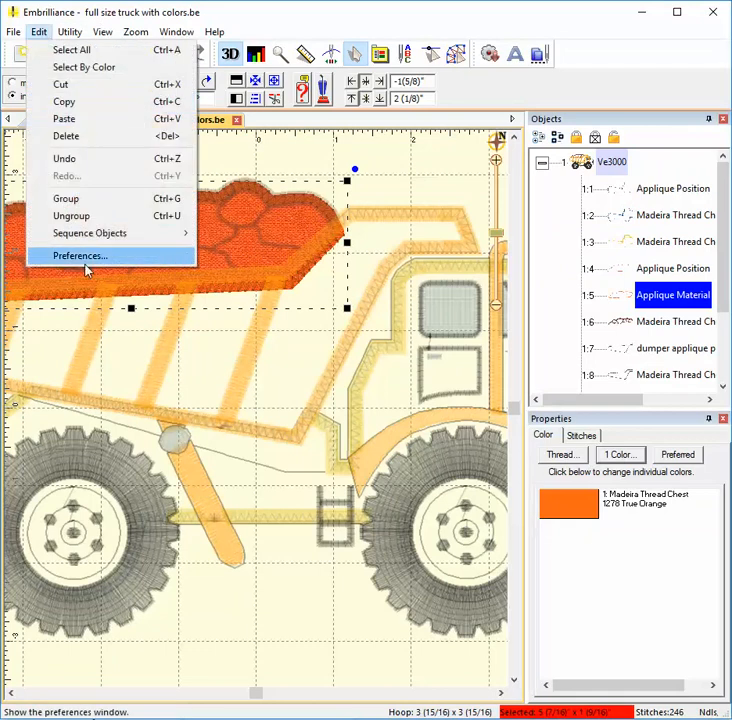
pyautogui.click(79, 255)
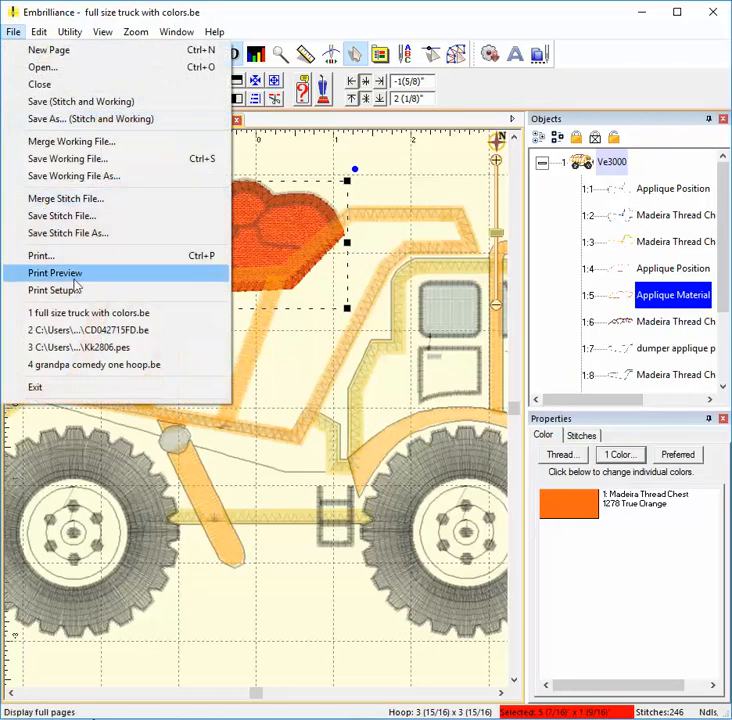
# Preview the orange appliqué material printout, then close the preview.
pyautogui.click(55, 272)
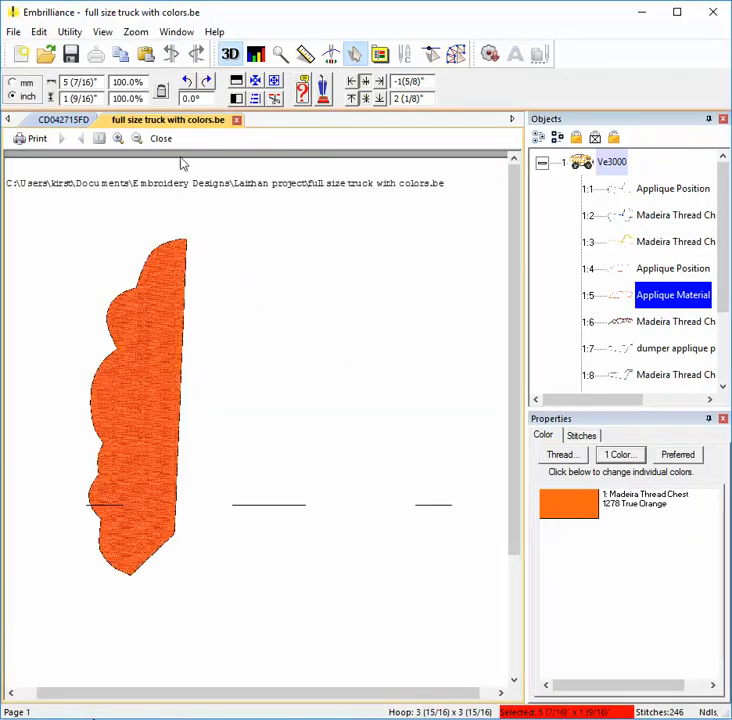
pyautogui.click(161, 138)
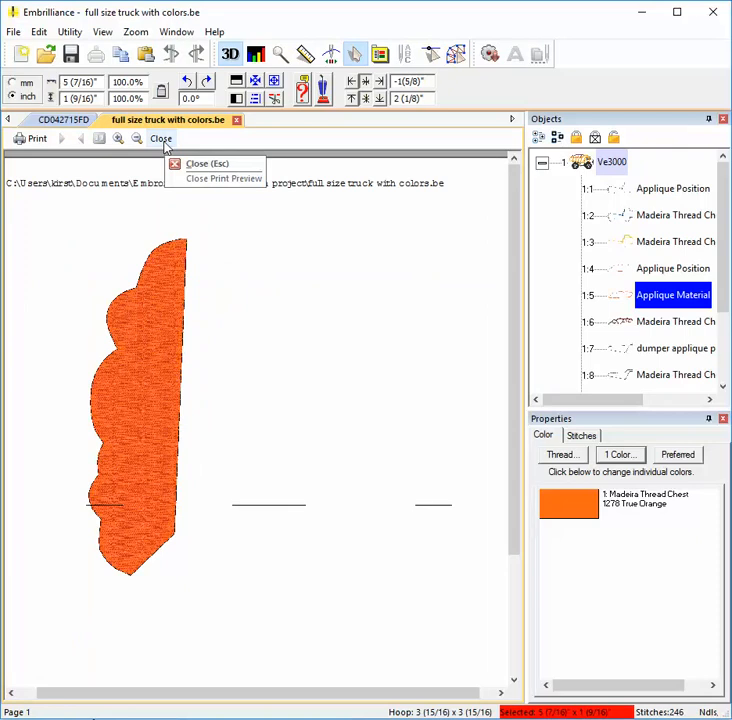
pyautogui.click(207, 163)
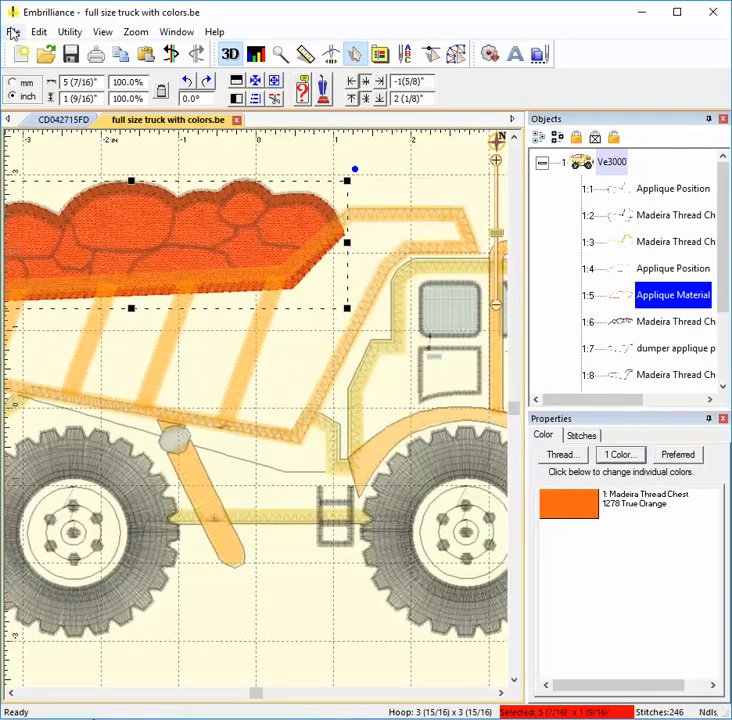
# Enable Mirror (transfer paper) in the Printing preferences and confirm.
pyautogui.click(39, 31)
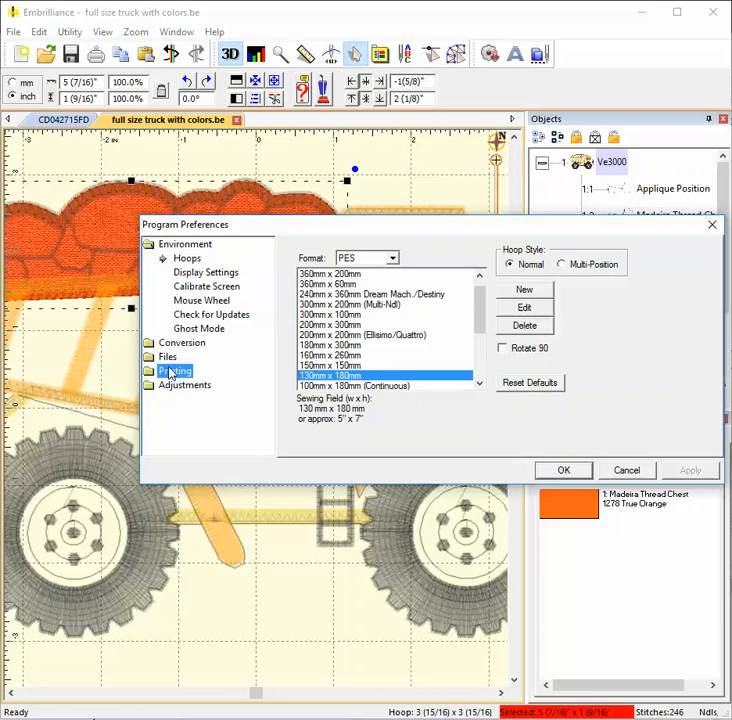
pyautogui.click(175, 286)
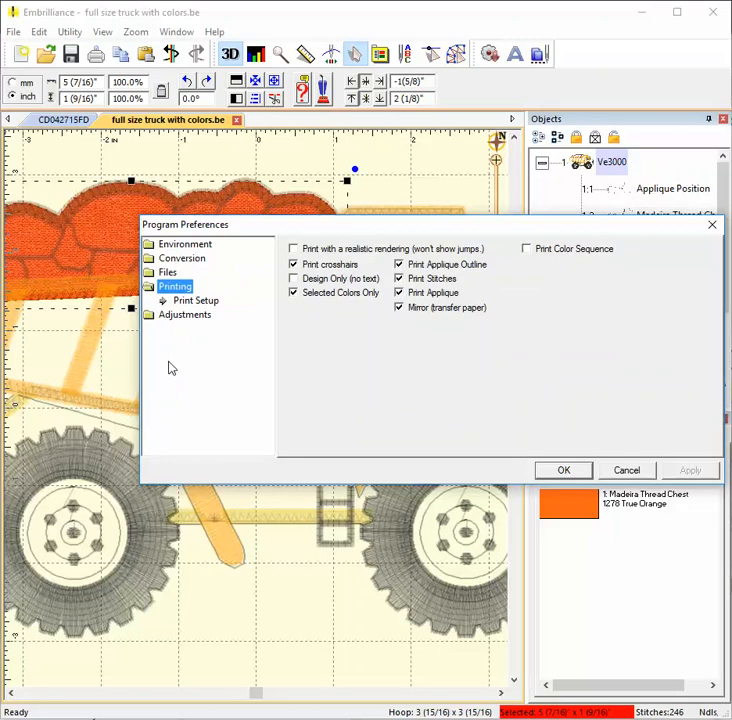
pyautogui.click(527, 248)
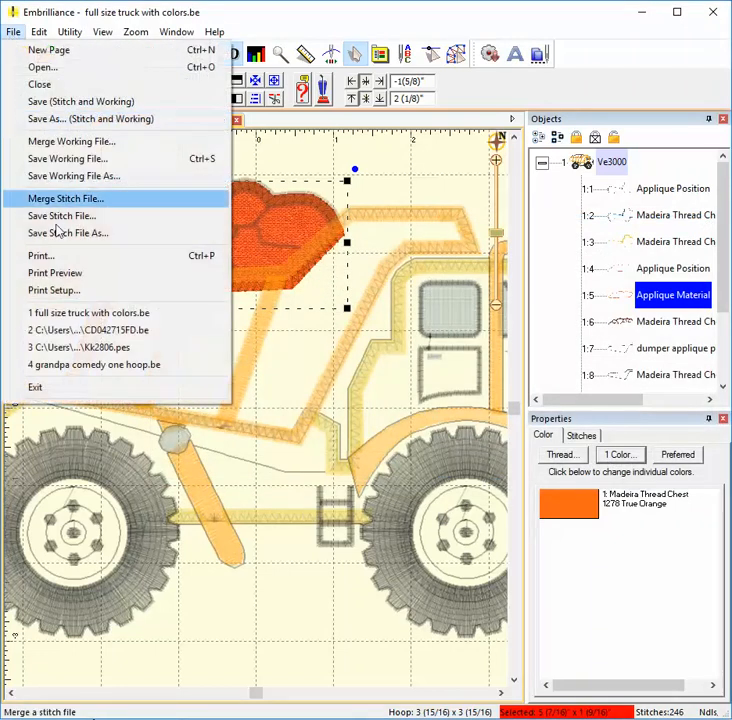
pyautogui.click(54, 272)
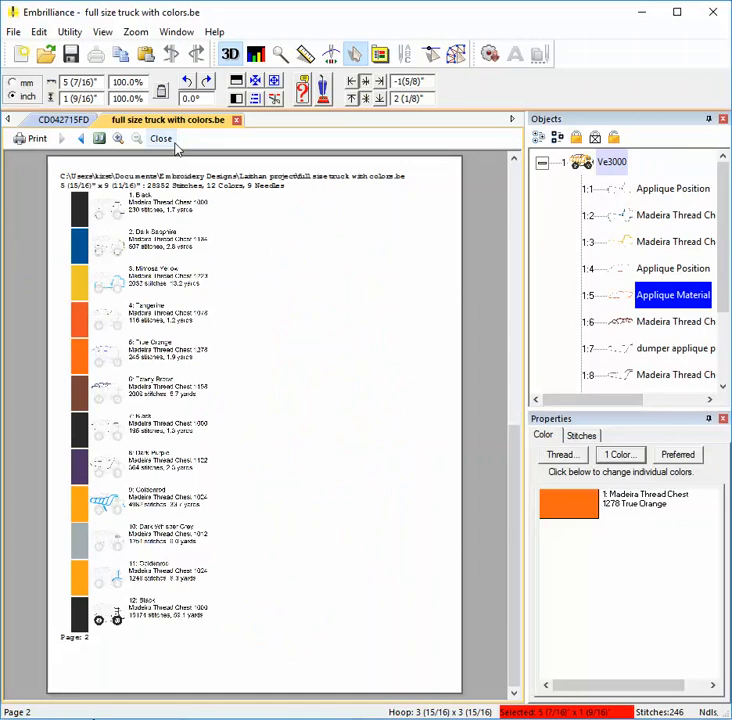
pyautogui.click(13, 31)
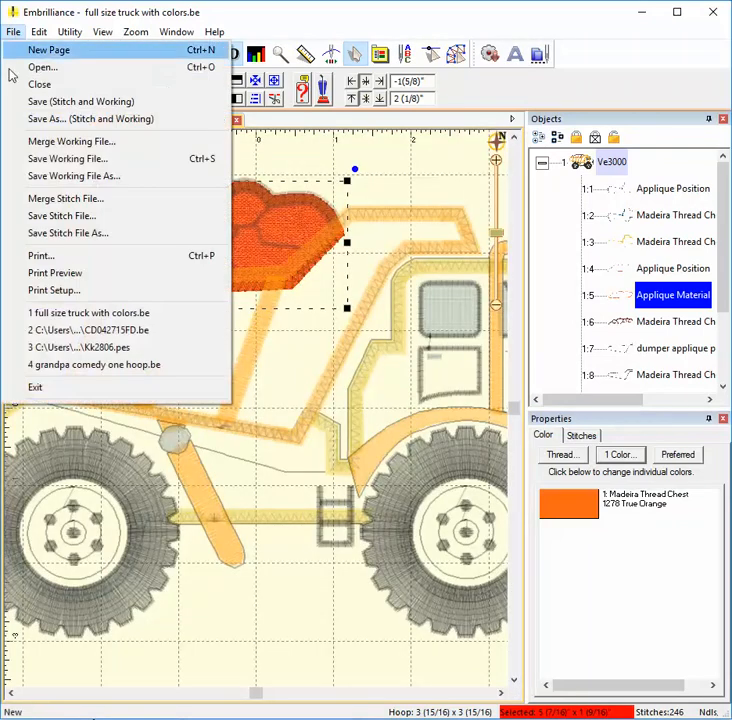
pyautogui.moveTo(40, 256)
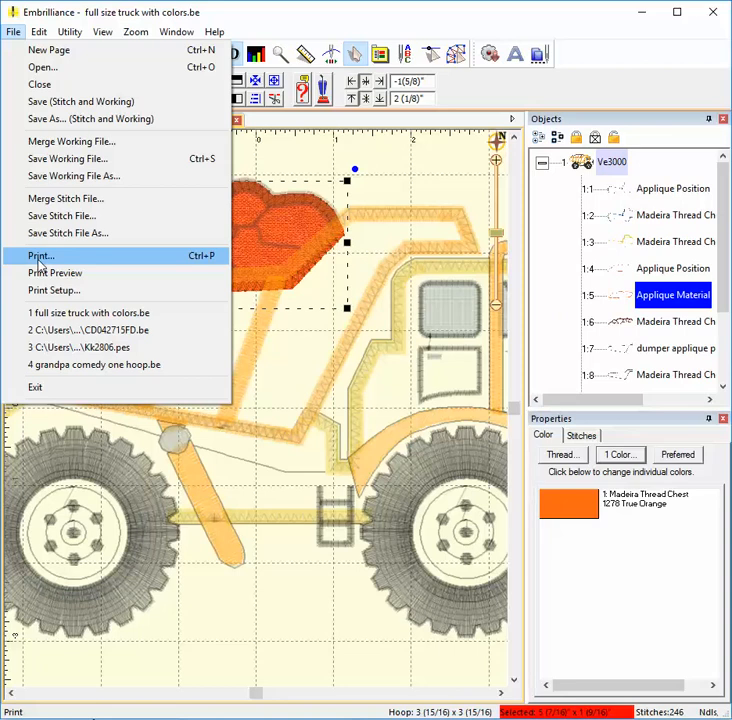
# Print the design on the Canon MG2500 and open its Properties.
pyautogui.click(40, 255)
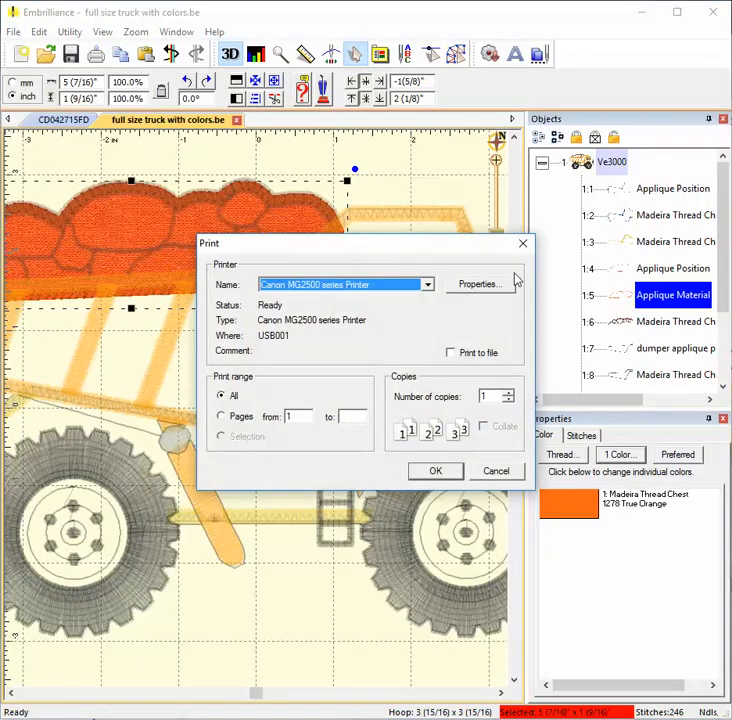
pyautogui.moveTo(527, 331)
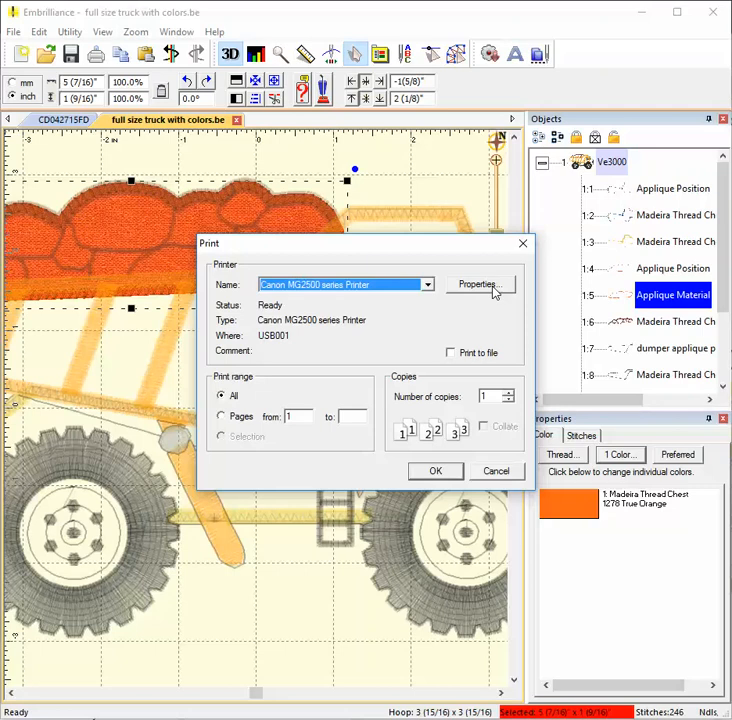
pyautogui.click(481, 284)
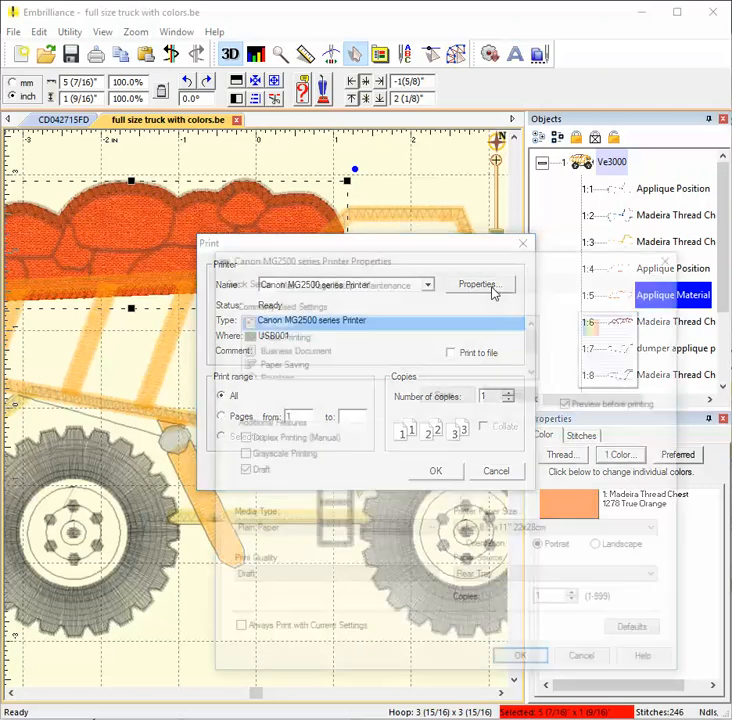
# On Page Setup, switch from Normal-size to Scaled layout at 100%.
pyautogui.click(478, 284)
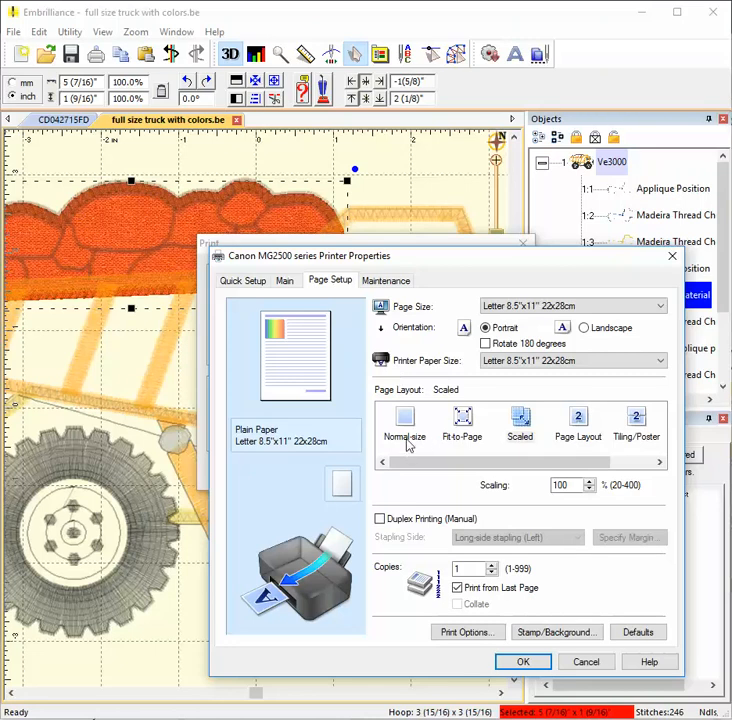
pyautogui.click(404, 420)
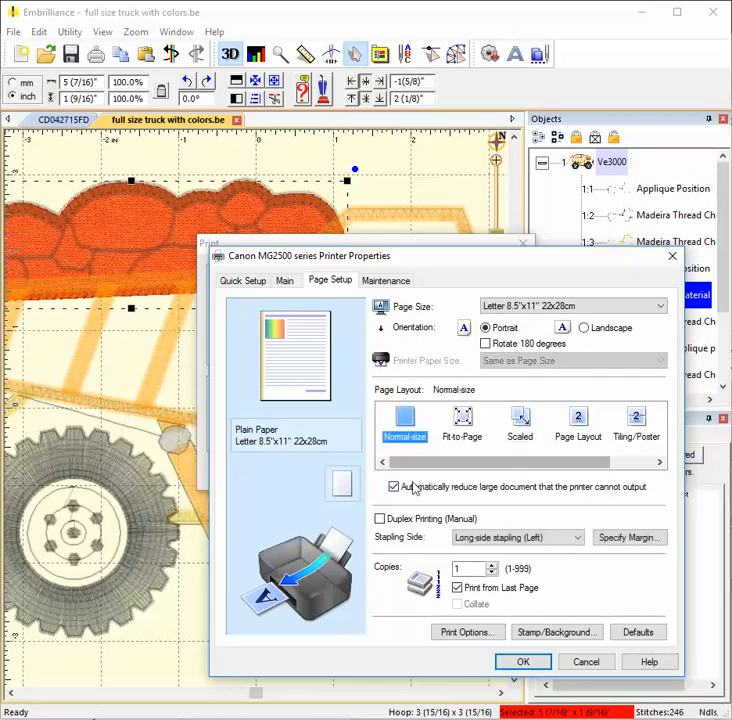
pyautogui.moveTo(567, 502)
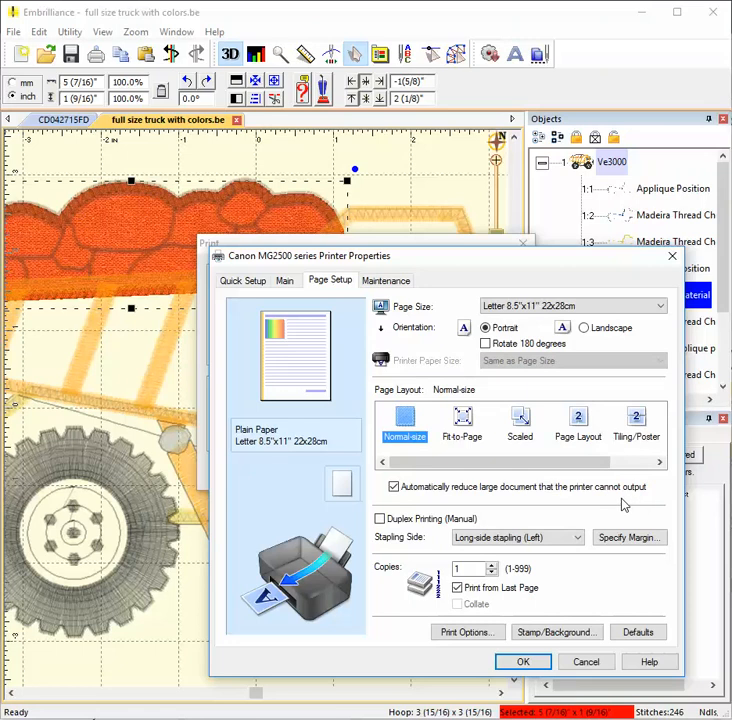
pyautogui.click(519, 417)
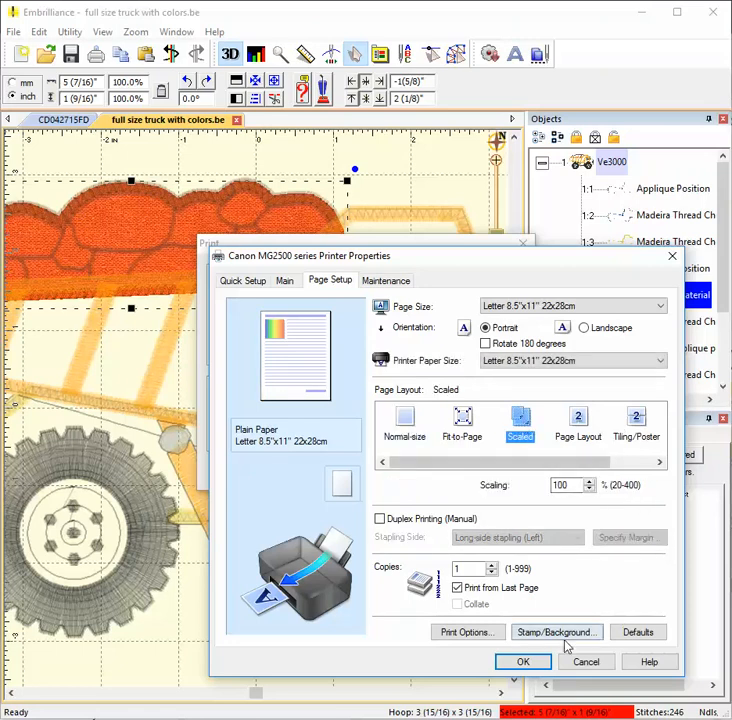